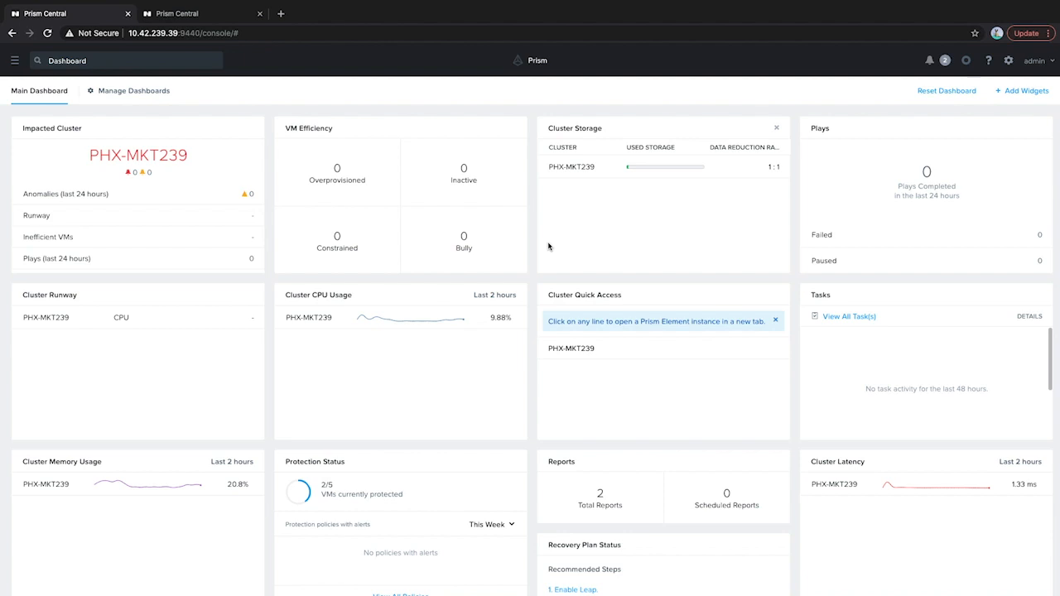
mouse_move(217, 100)
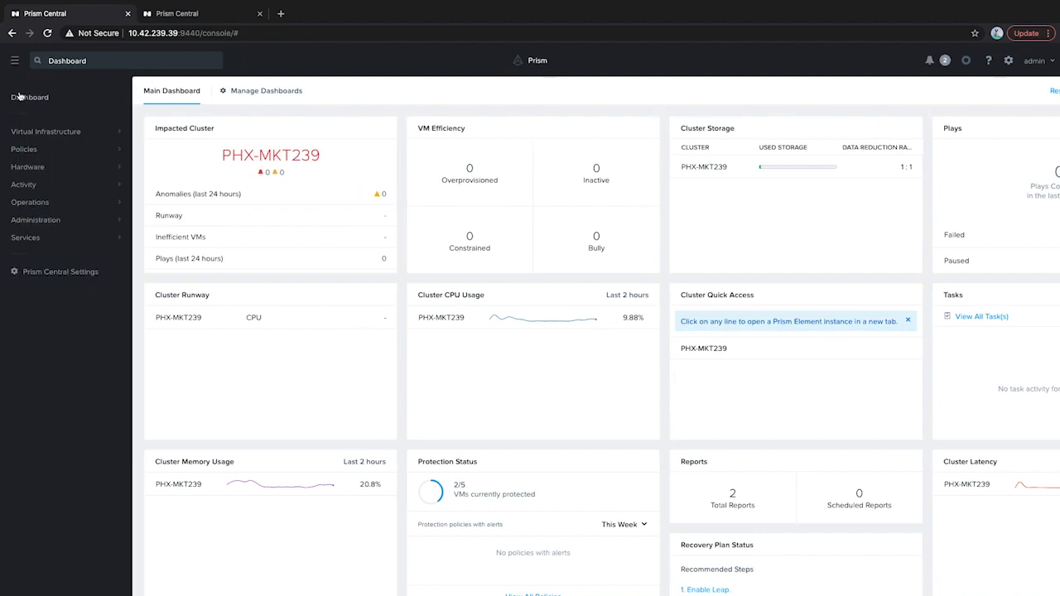
Open Policies > Protection Policies to view the single CCLM protection policy
left_click(23, 149)
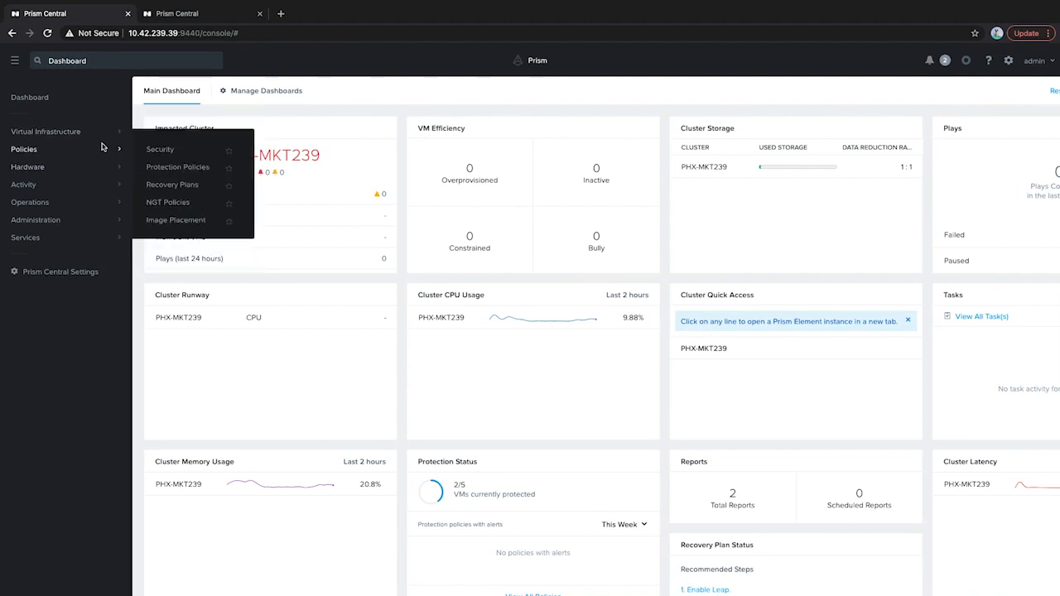
left_click(177, 167)
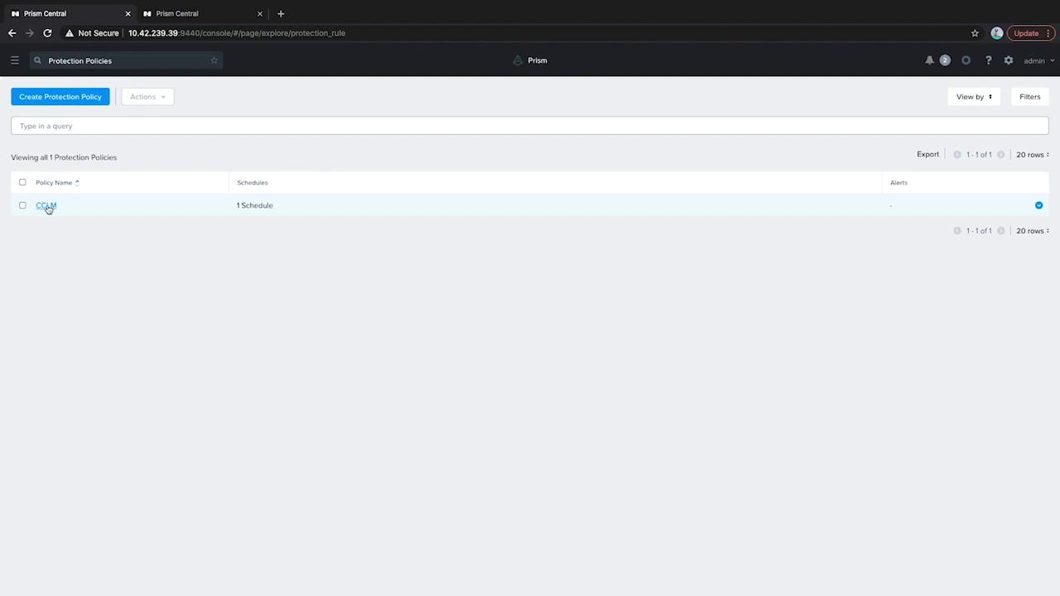
left_click(46, 205)
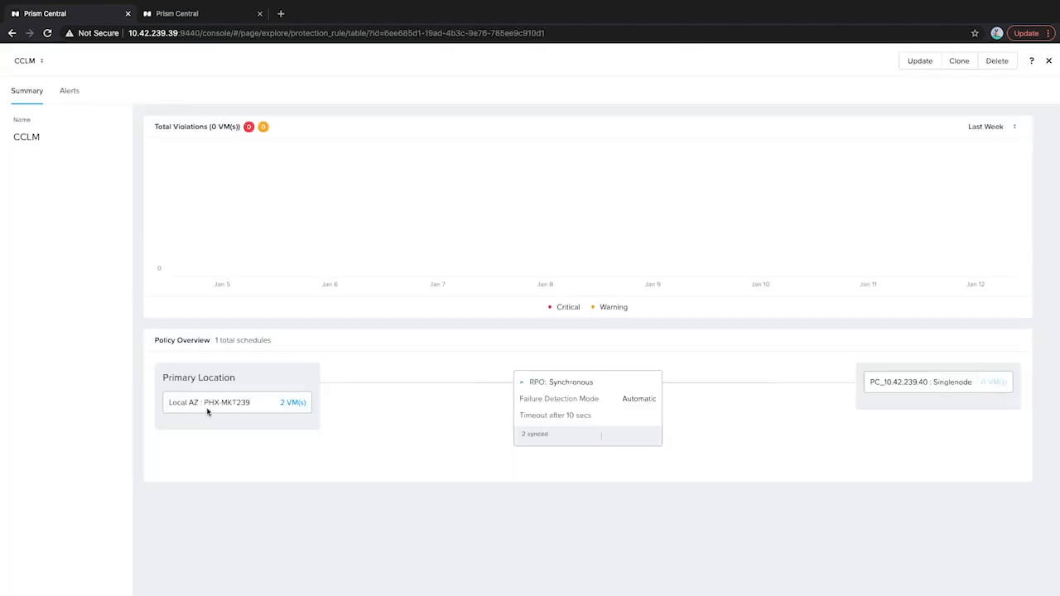
mouse_move(243, 413)
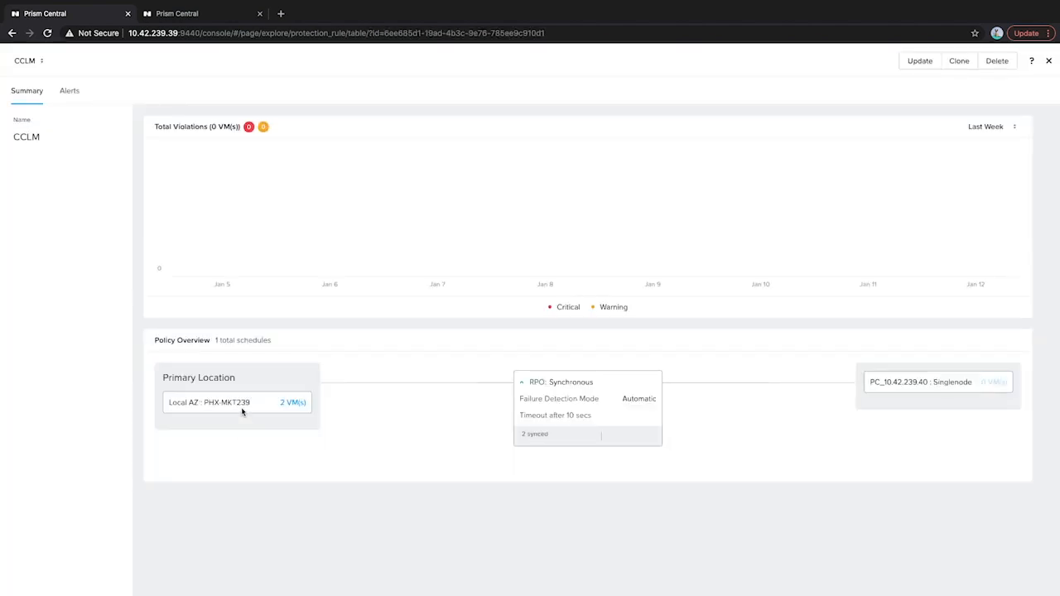
mouse_move(928, 398)
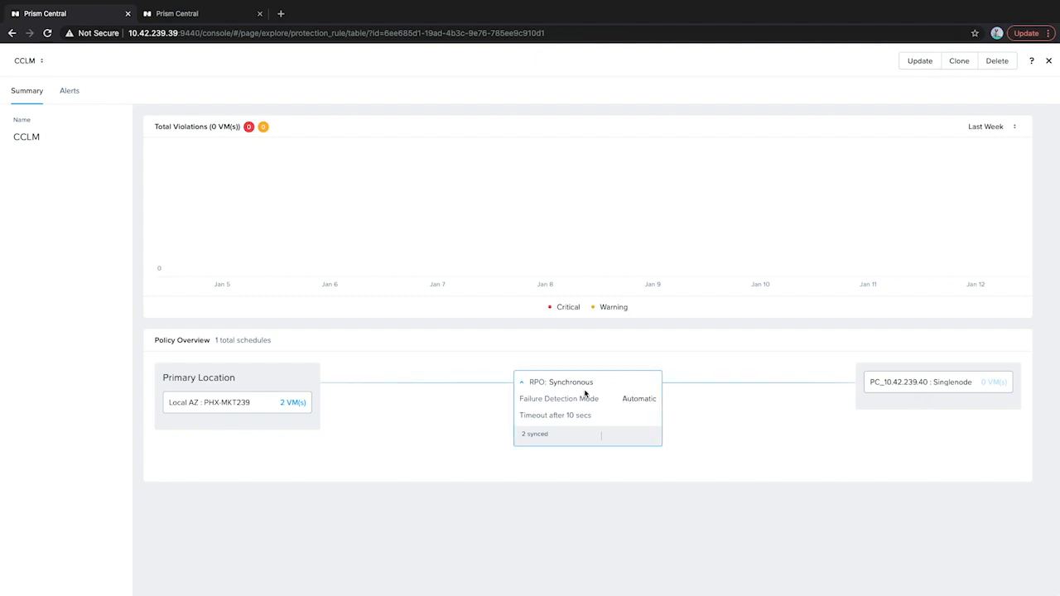
mouse_move(582, 392)
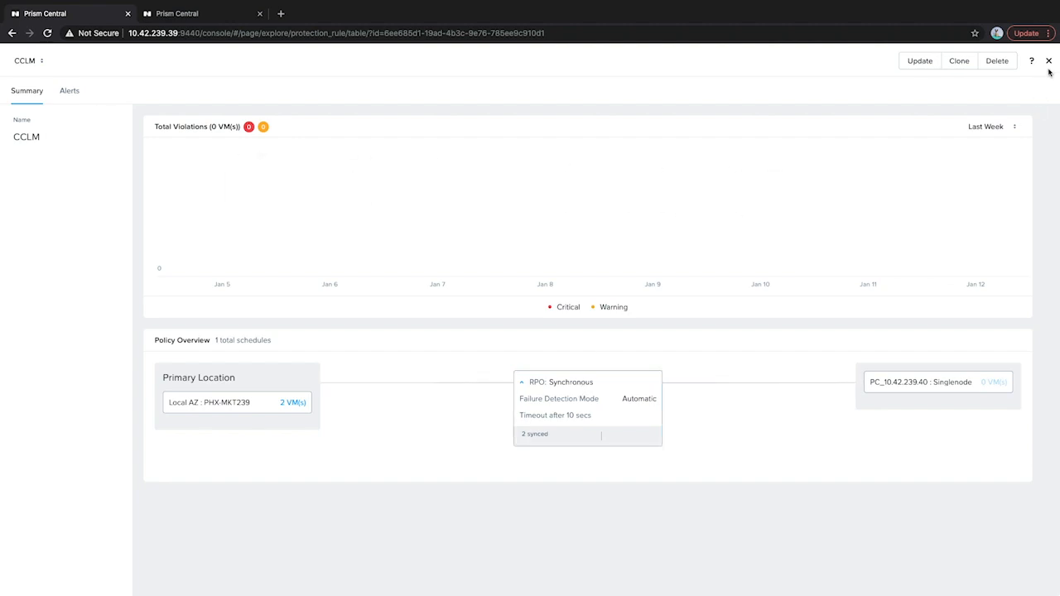
mouse_move(307, 378)
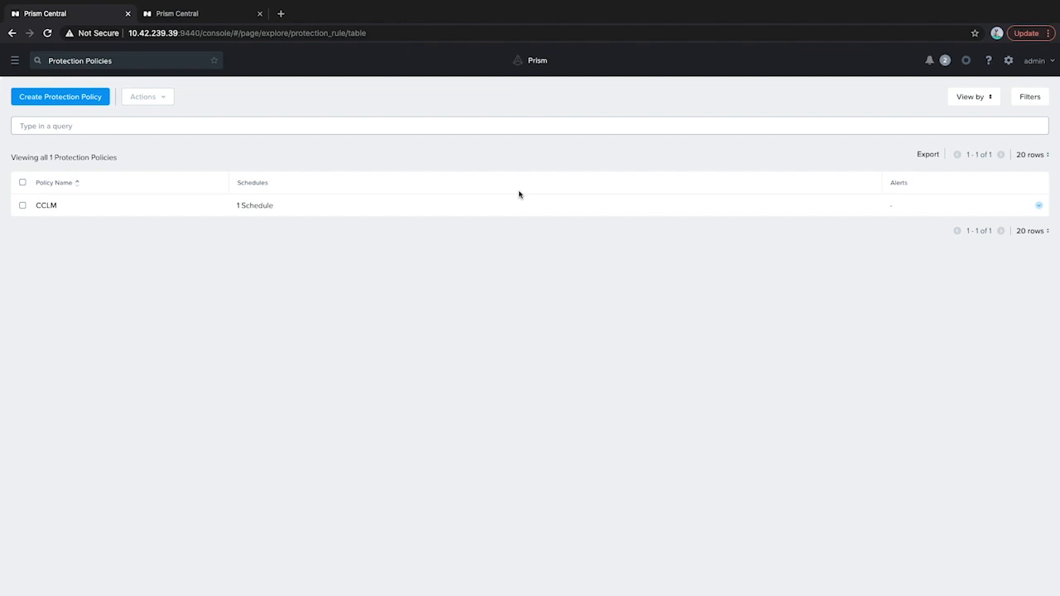
mouse_move(33, 58)
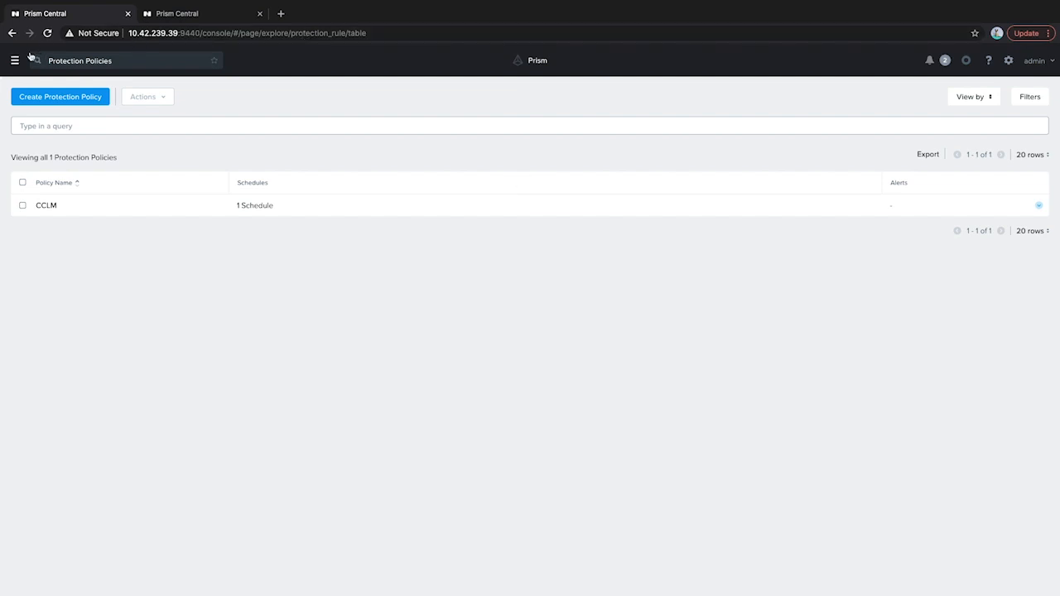
Launch MigrateVM's console from the VMs list, showing Windows with the Nutanix website
left_click(14, 60)
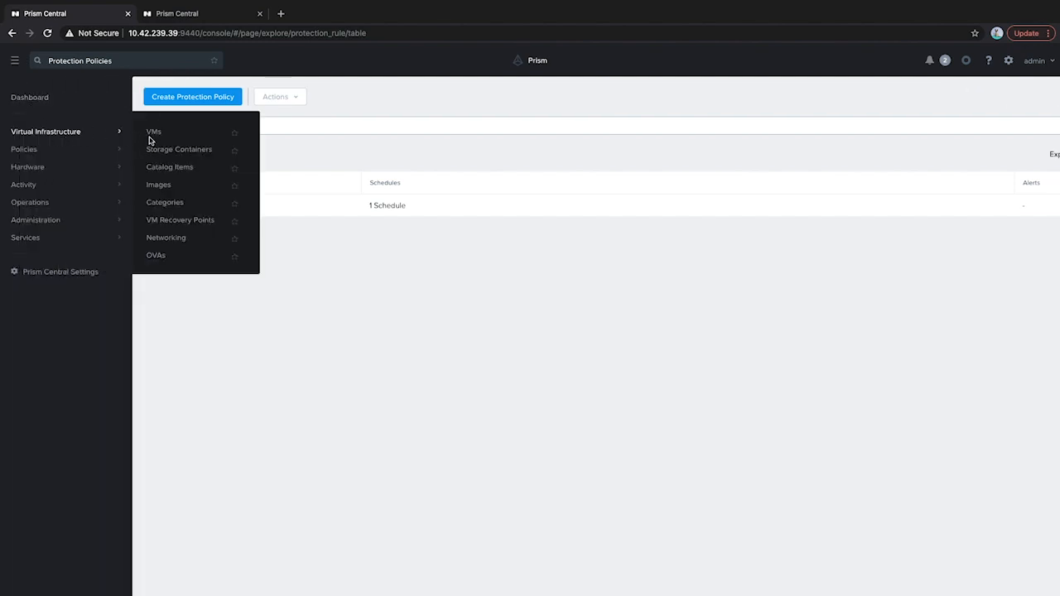
left_click(153, 132)
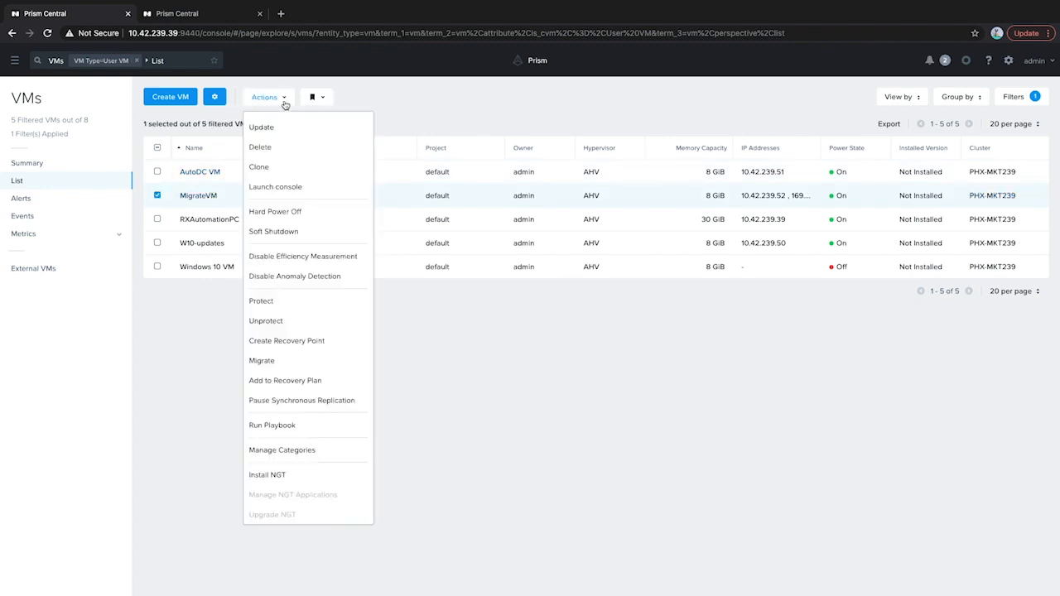
left_click(274, 187)
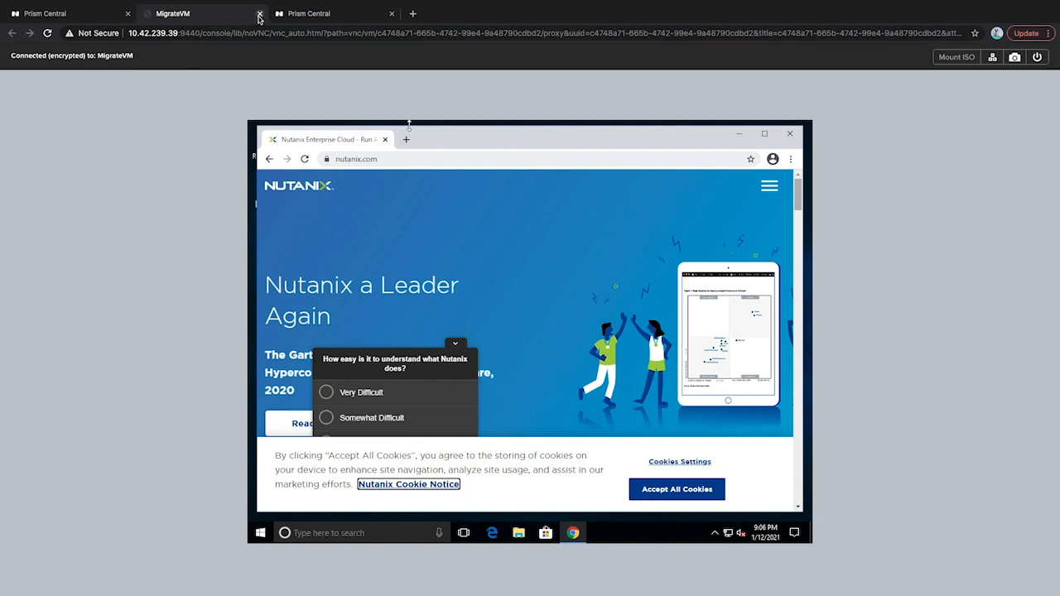
Live-migrate MigrateVM outside the cluster, using Rx-Automation-Network as the recovery network
left_click(259, 13)
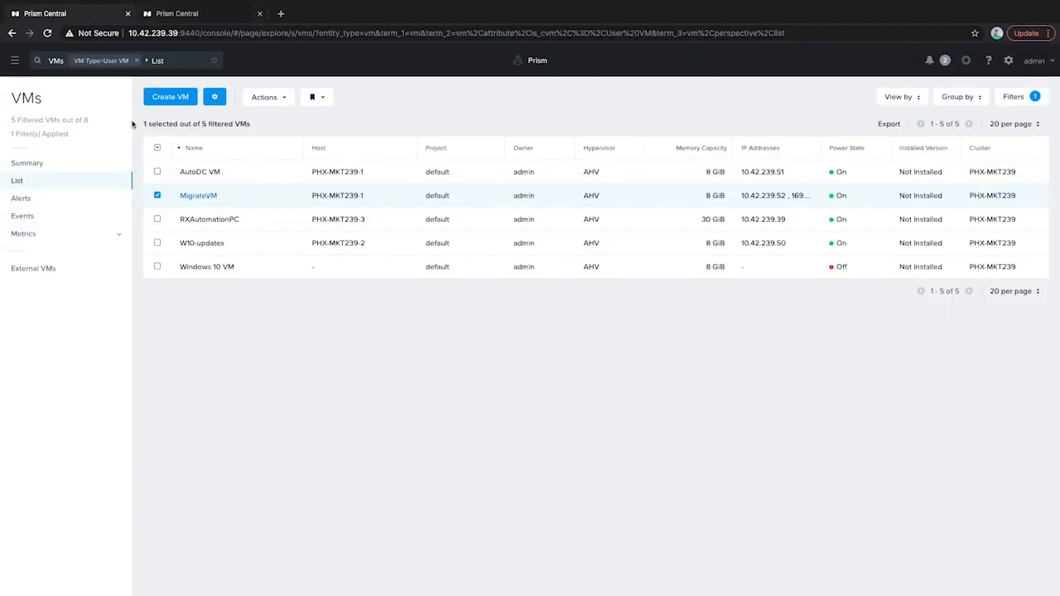
left_click(265, 97)
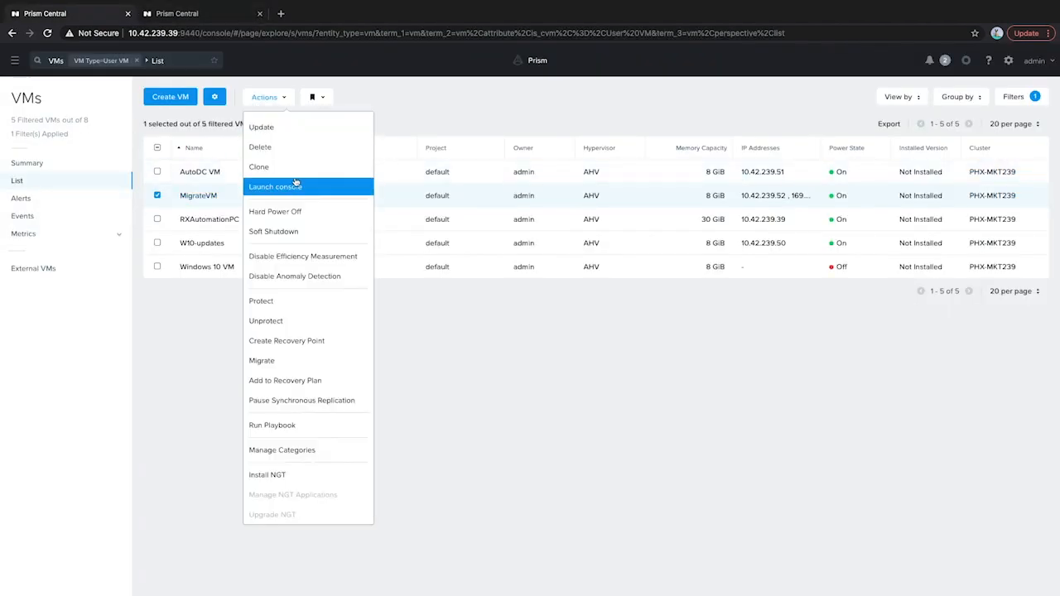
mouse_move(287, 341)
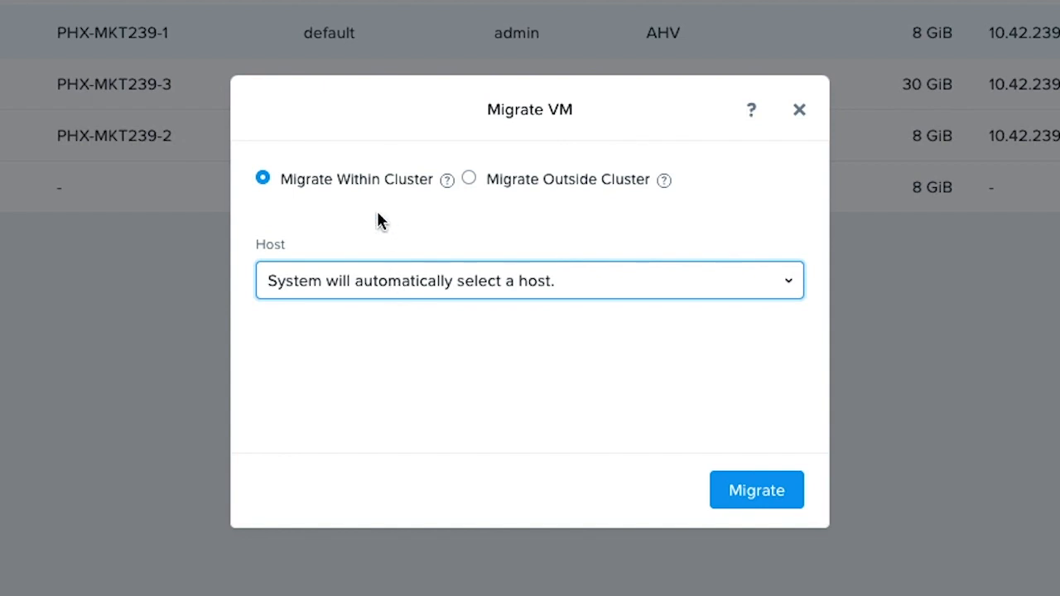
mouse_move(482, 201)
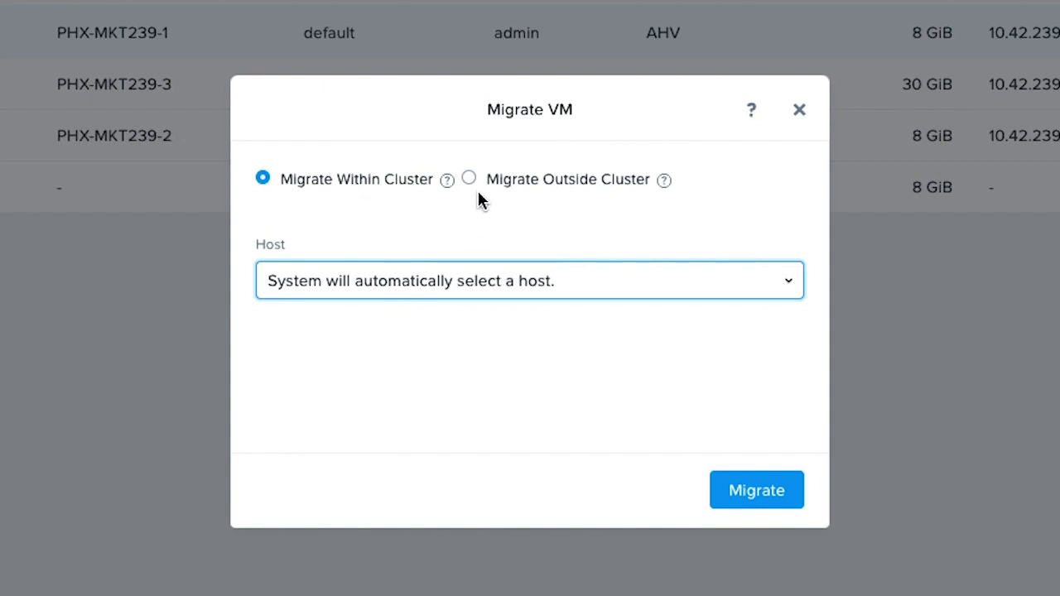
mouse_move(471, 179)
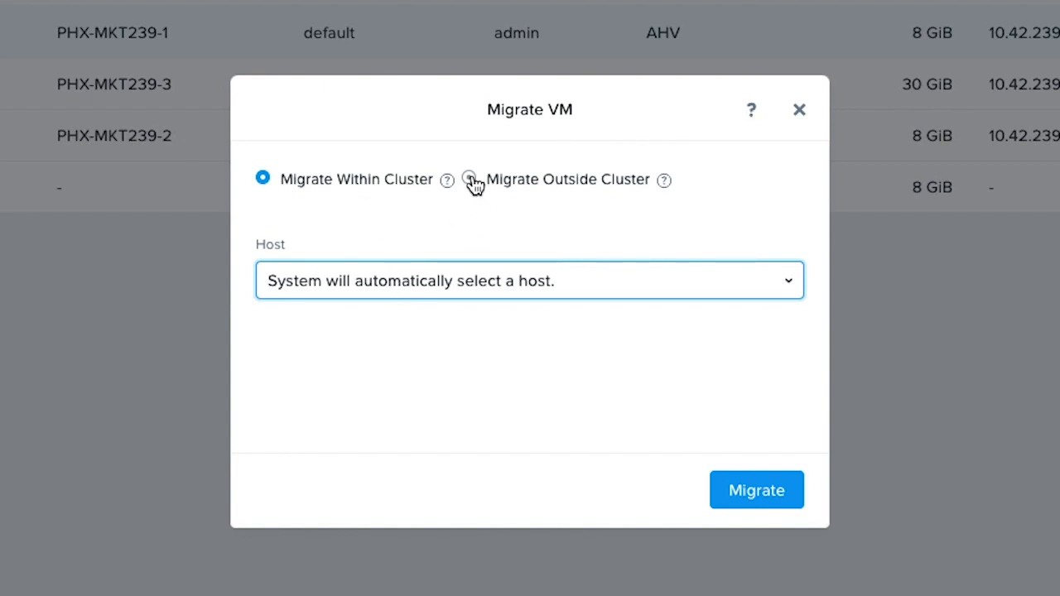
left_click(469, 178)
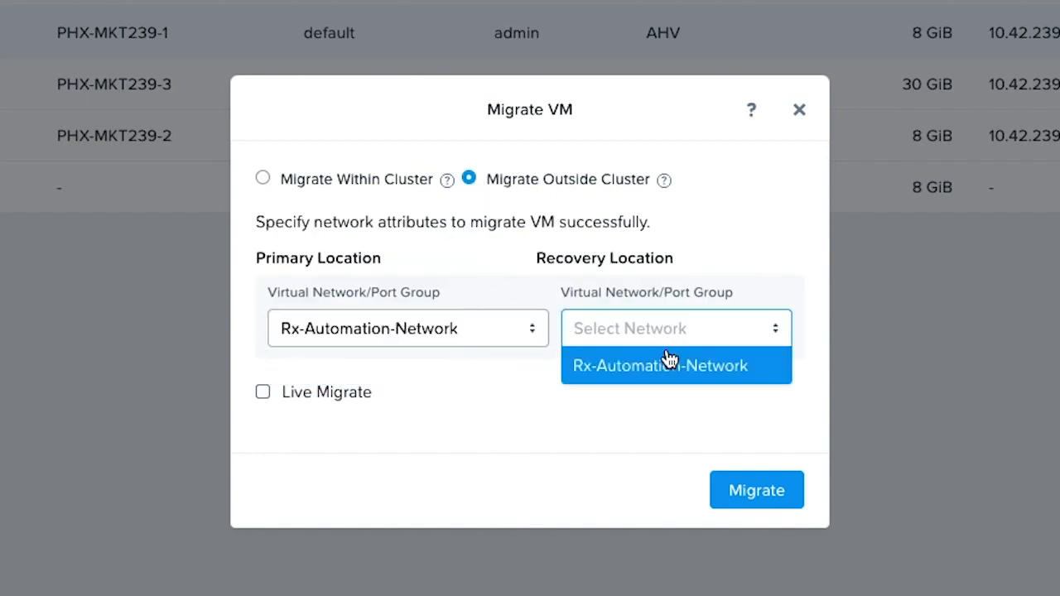
left_click(660, 365)
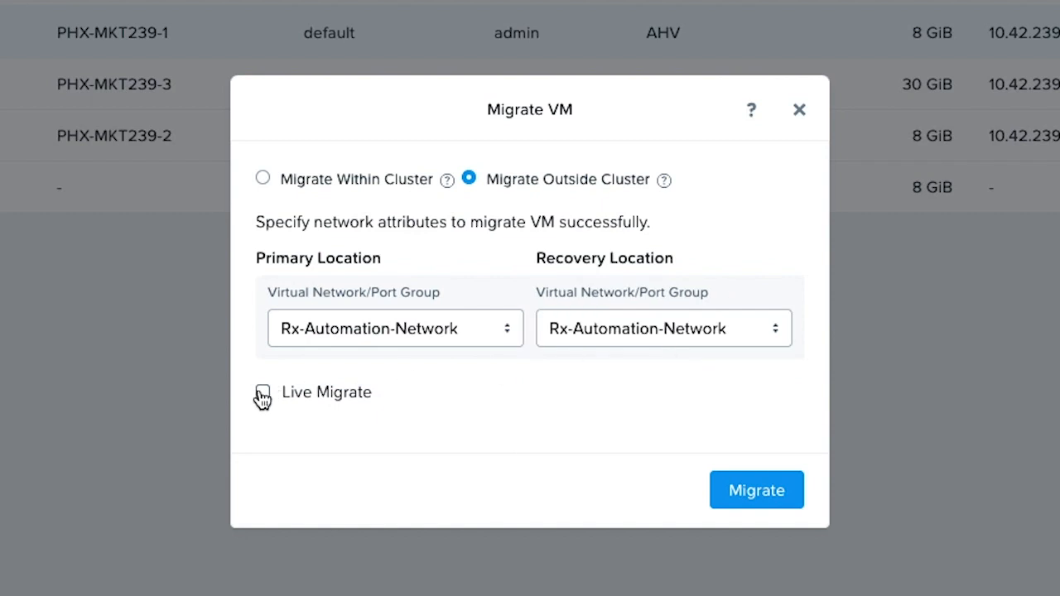
left_click(262, 392)
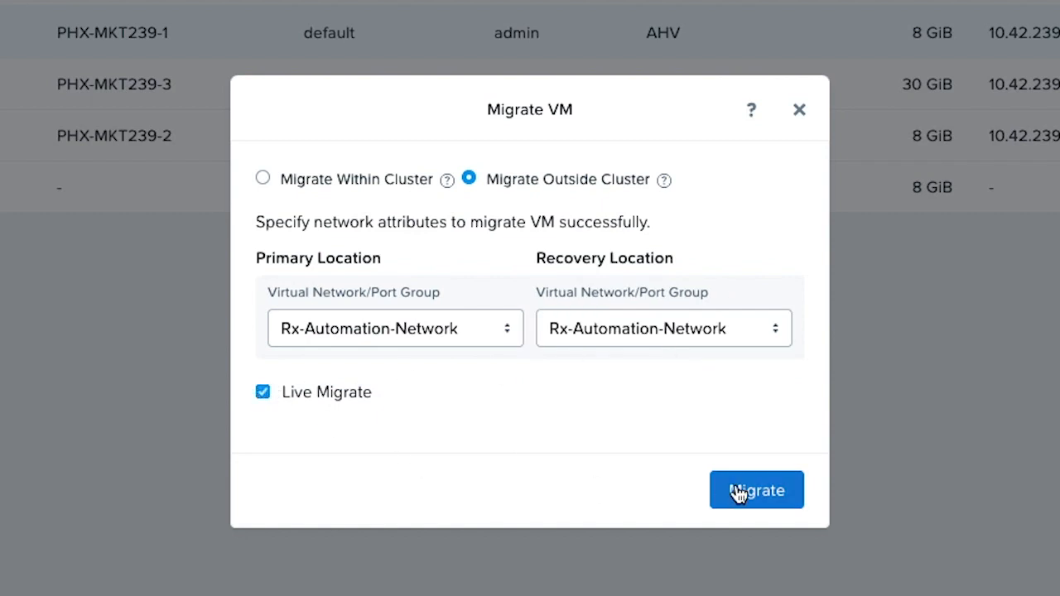
left_click(756, 489)
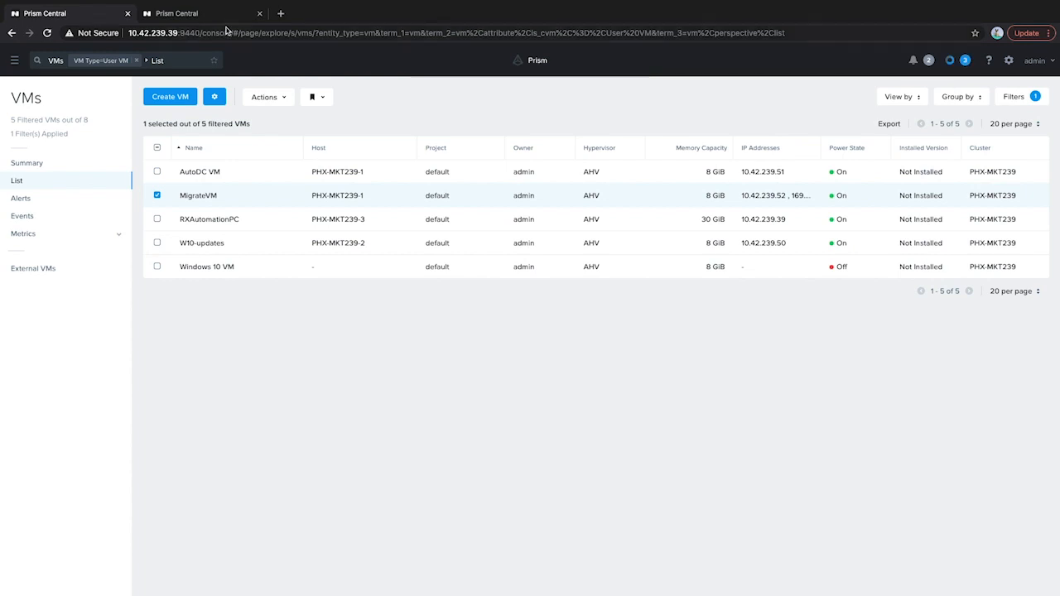
mouse_move(203, 13)
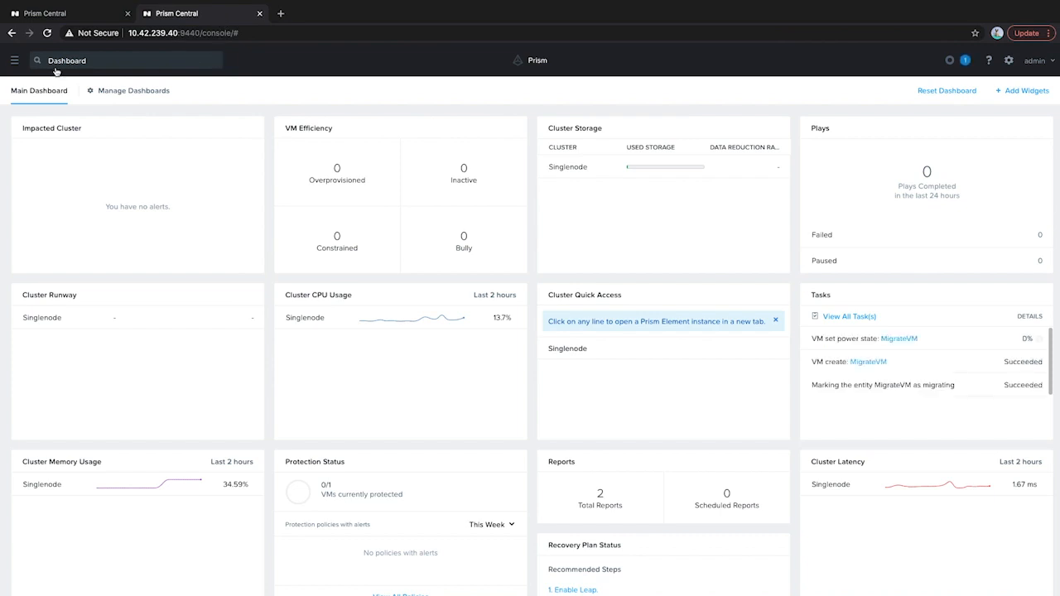
On the second Prism Central, select MigrateVM on the Singlenode cluster and list its actions
left_click(14, 60)
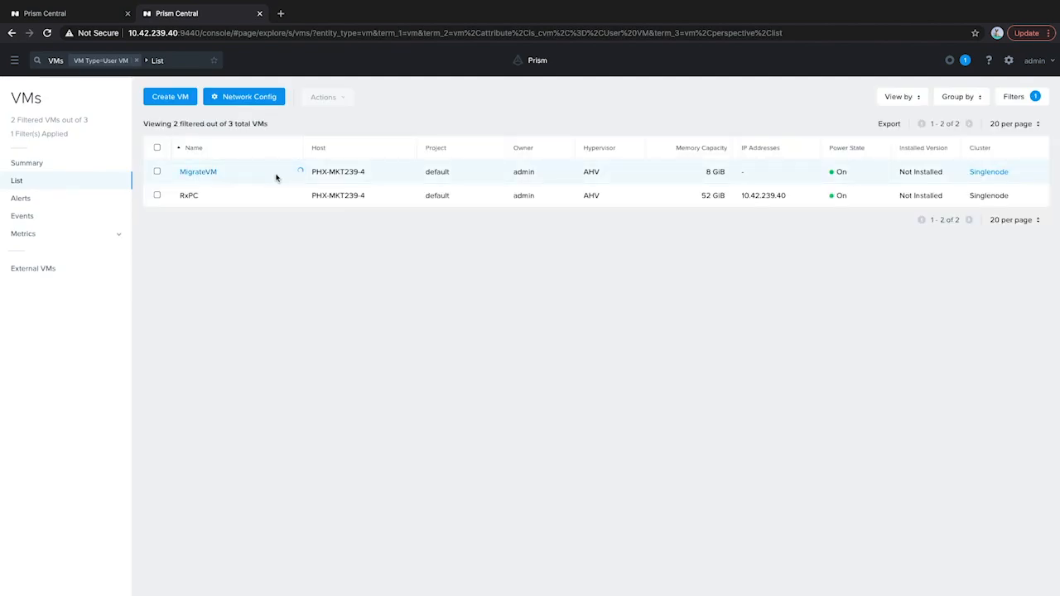
mouse_move(686, 206)
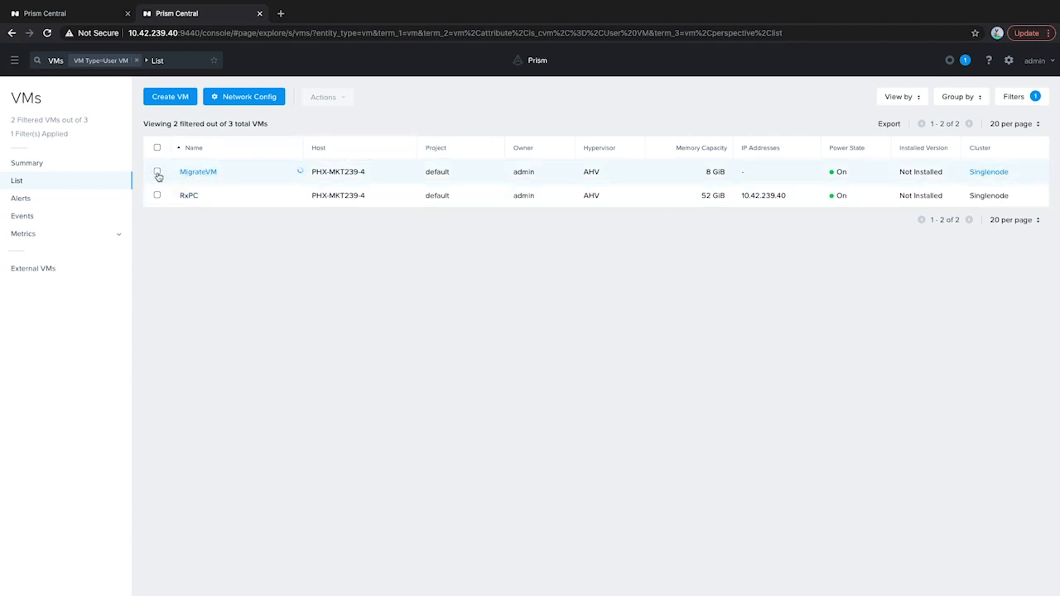
left_click(158, 172)
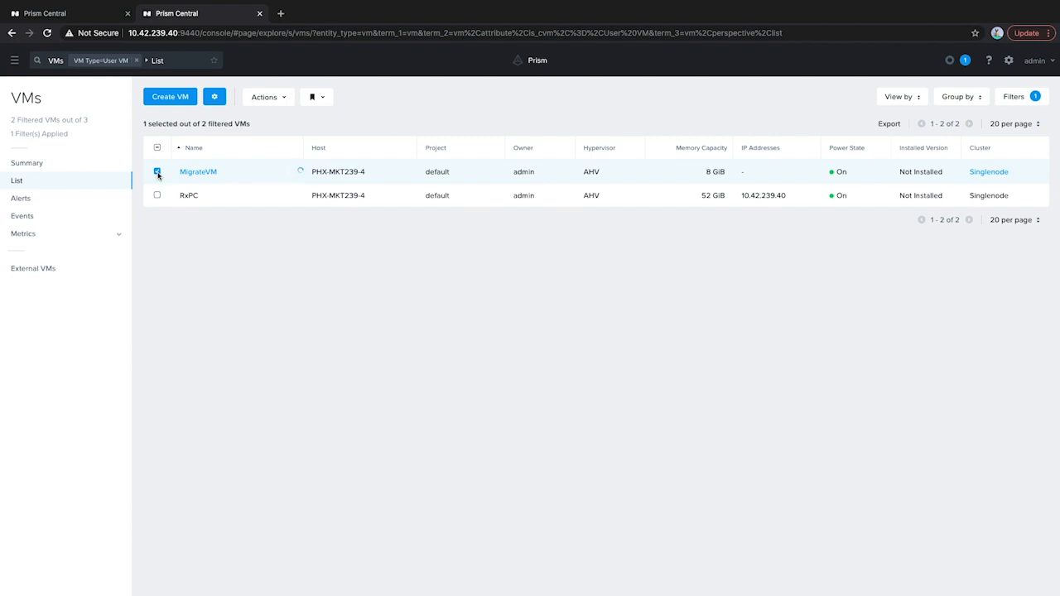
left_click(265, 97)
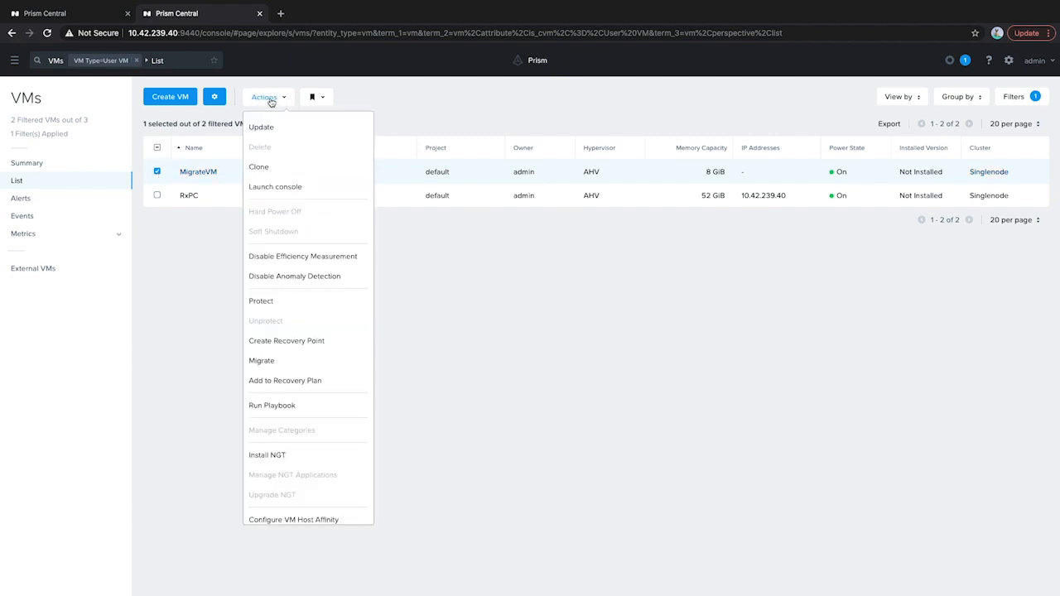
Launch the migrated MigrateVM's console from the Singlenode side, still showing the Nutanix website
left_click(275, 187)
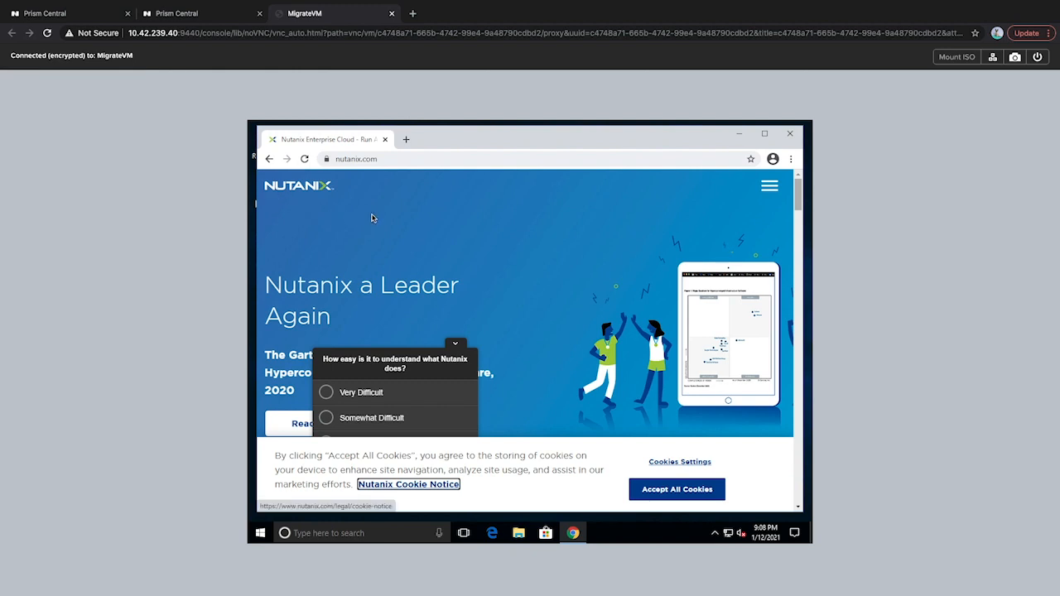
mouse_move(389, 231)
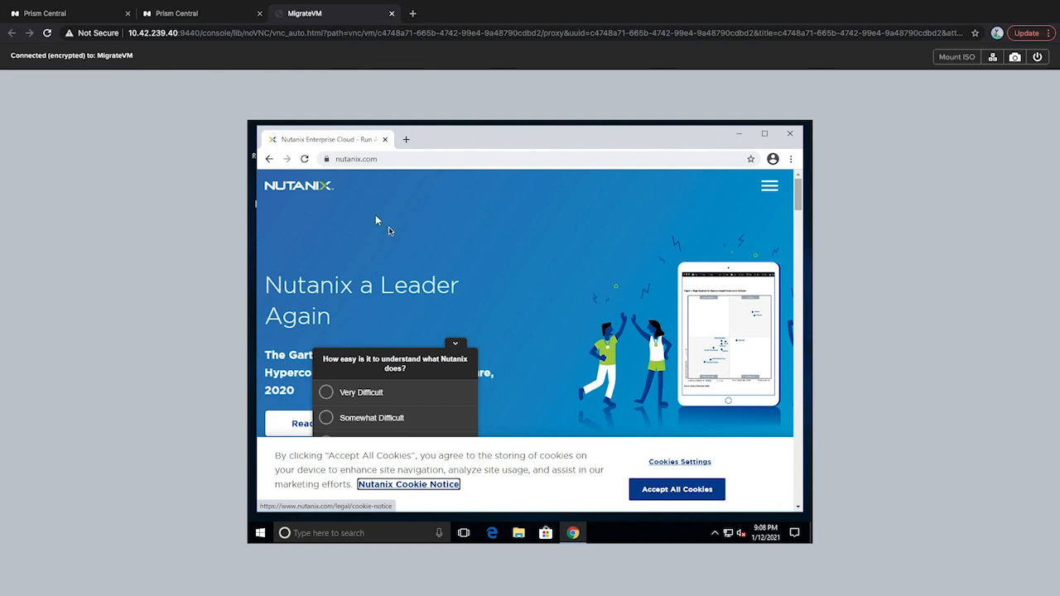
mouse_move(475, 205)
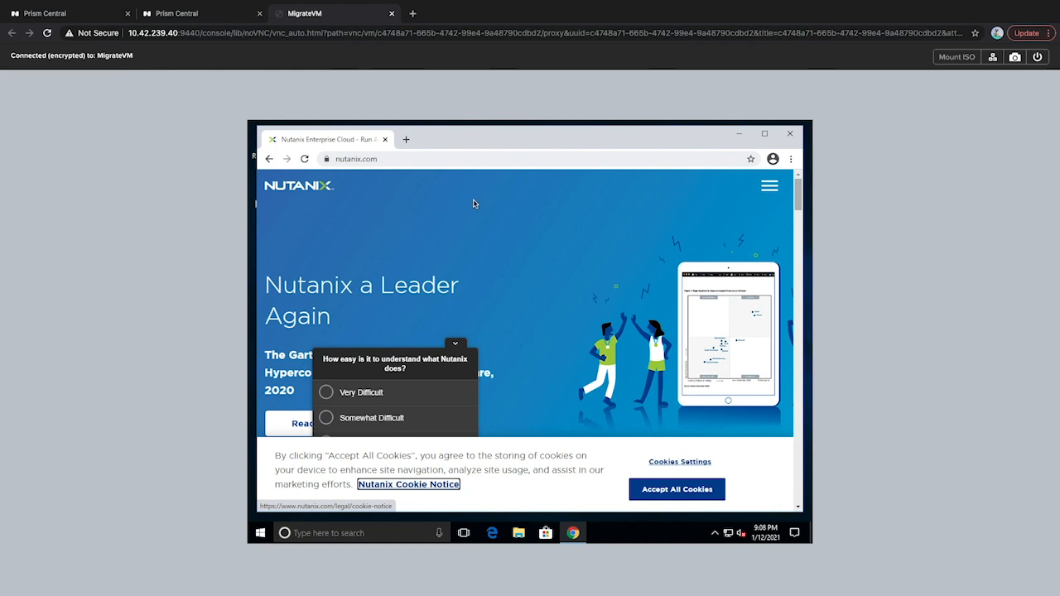